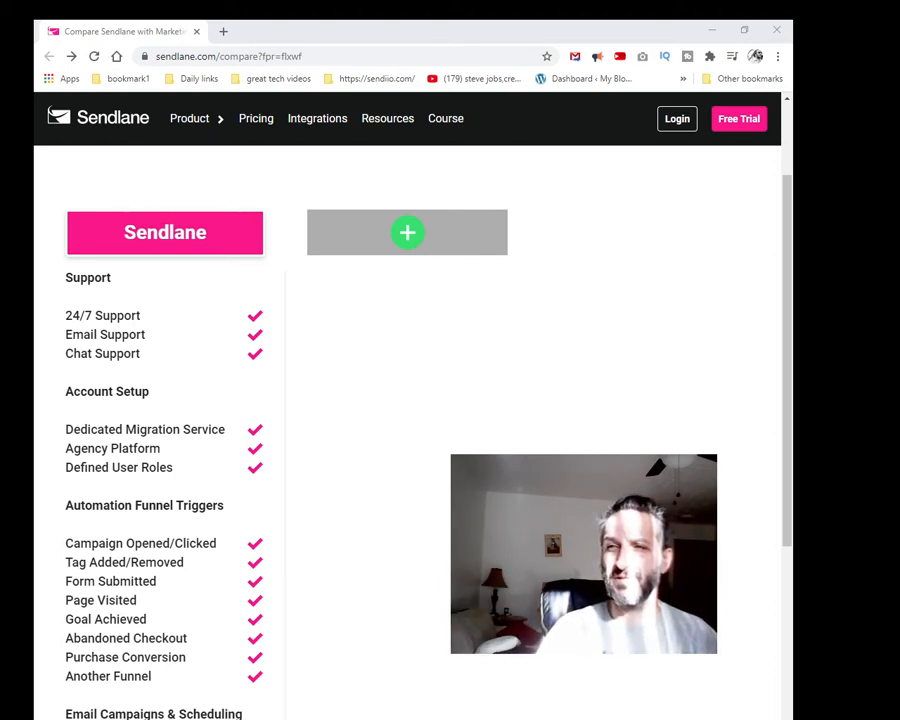
Scroll to the empty comparison slot and open the competitor list beside Sendlane
{"action": "scroll", "scroll_direction": "down", "scroll_amount": 3}
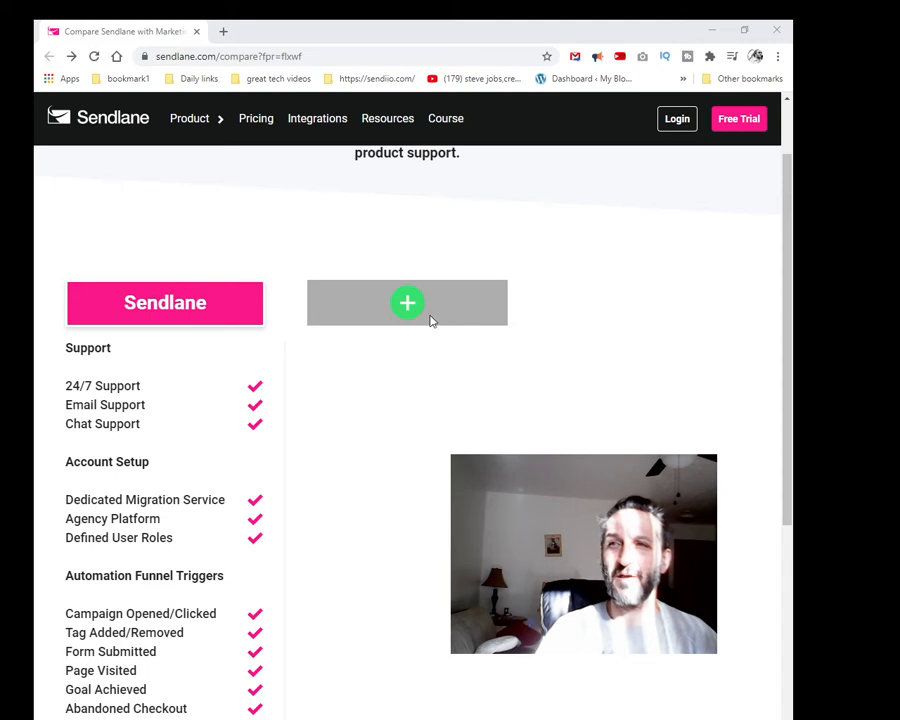
{"action": "left_click", "coordinate": [407, 302]}
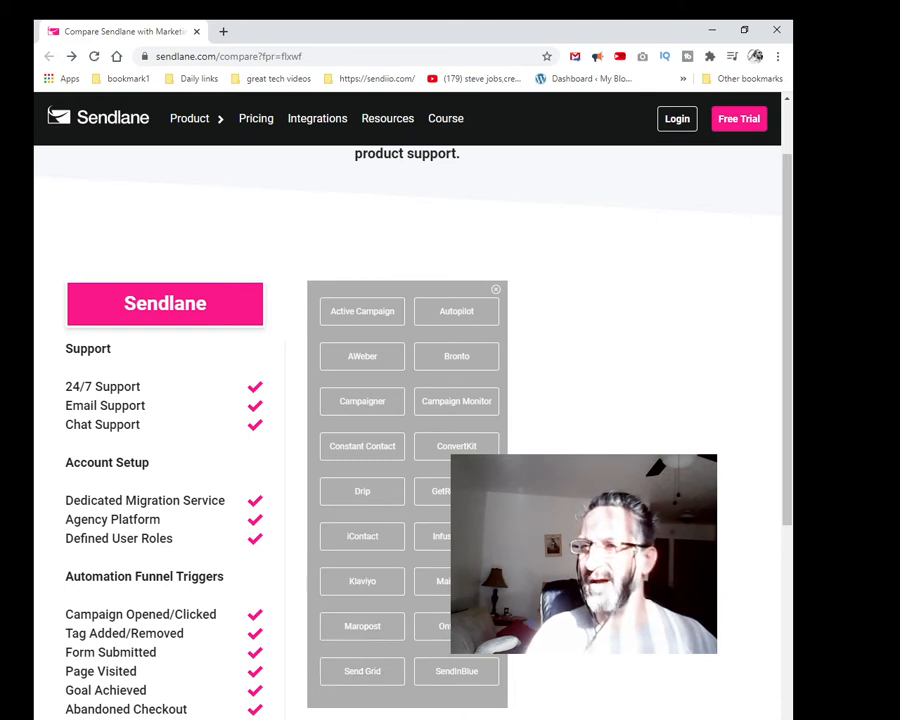
{"action": "mouse_move", "coordinate": [502, 699]}
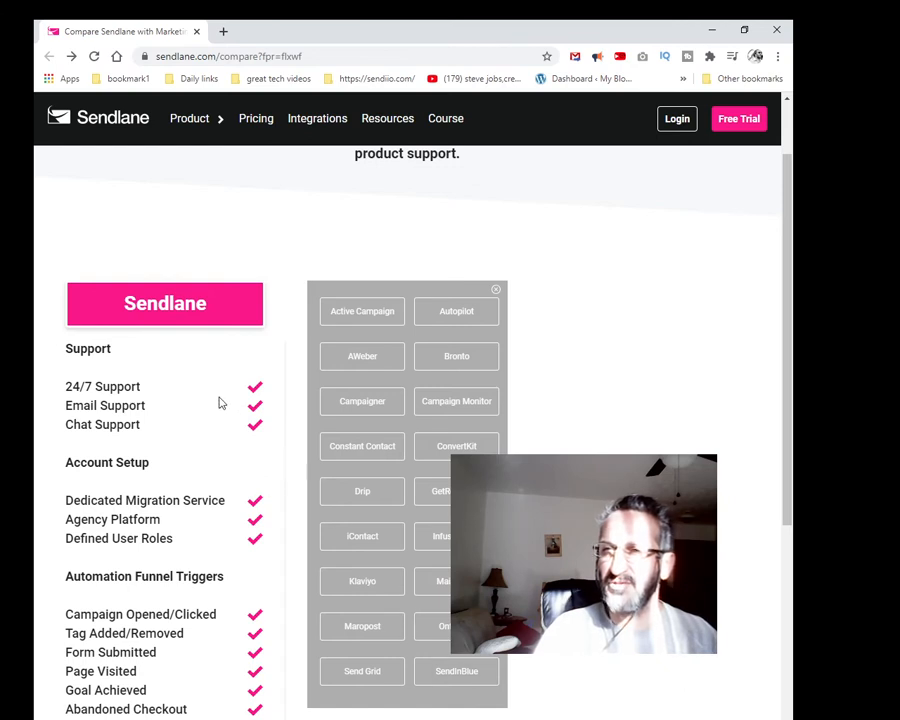
{"action": "mouse_move", "coordinate": [425, 570]}
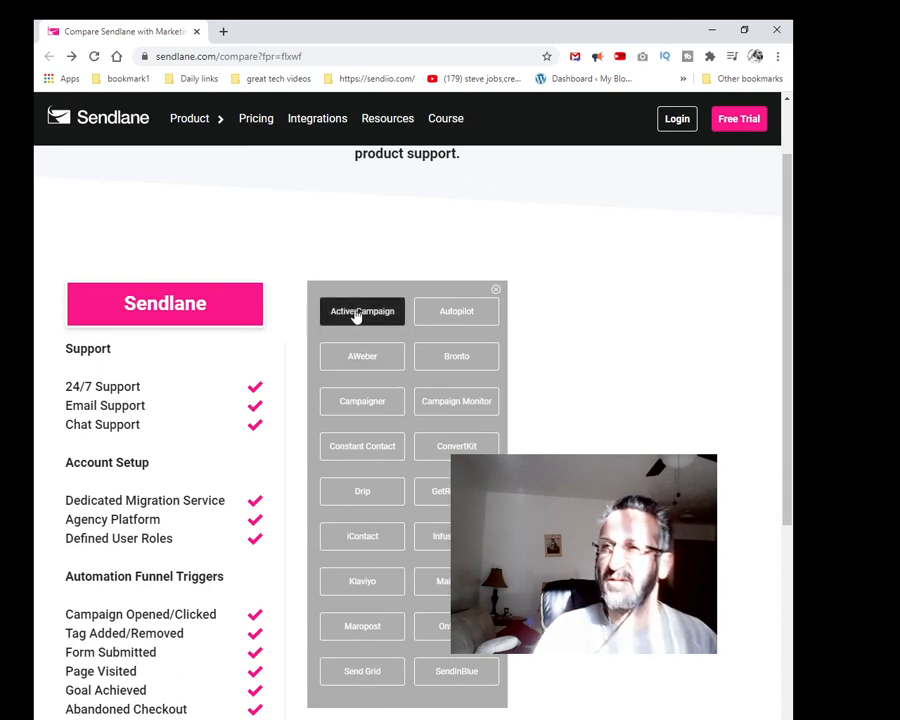
Compare Sendlane against ActiveCampaign and scroll to the automation, email campaign and pop-up rows
{"action": "left_click", "coordinate": [362, 311]}
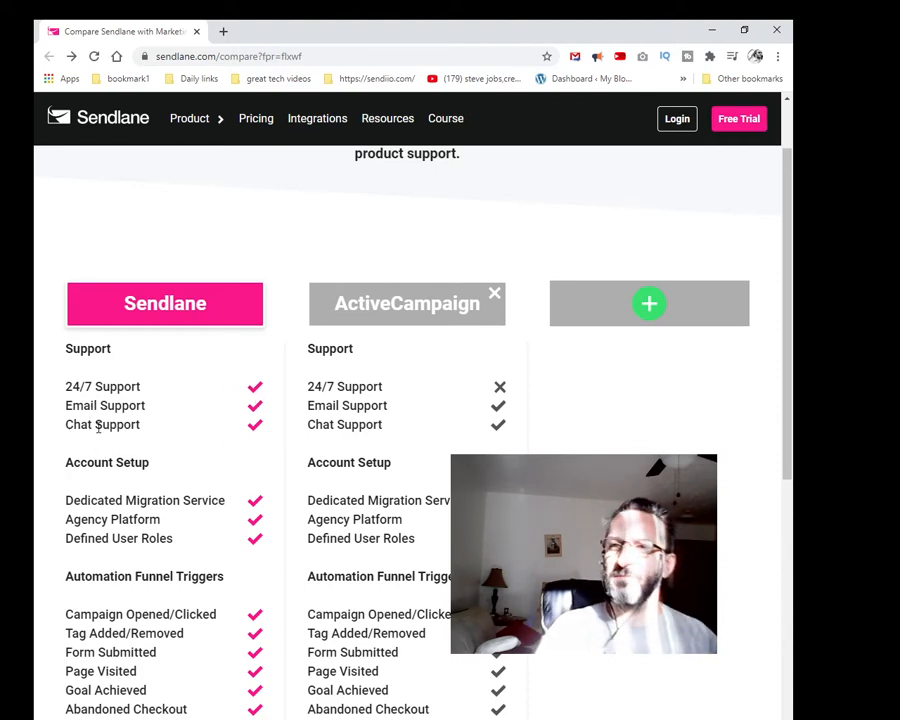
{"action": "mouse_move", "coordinate": [145, 488]}
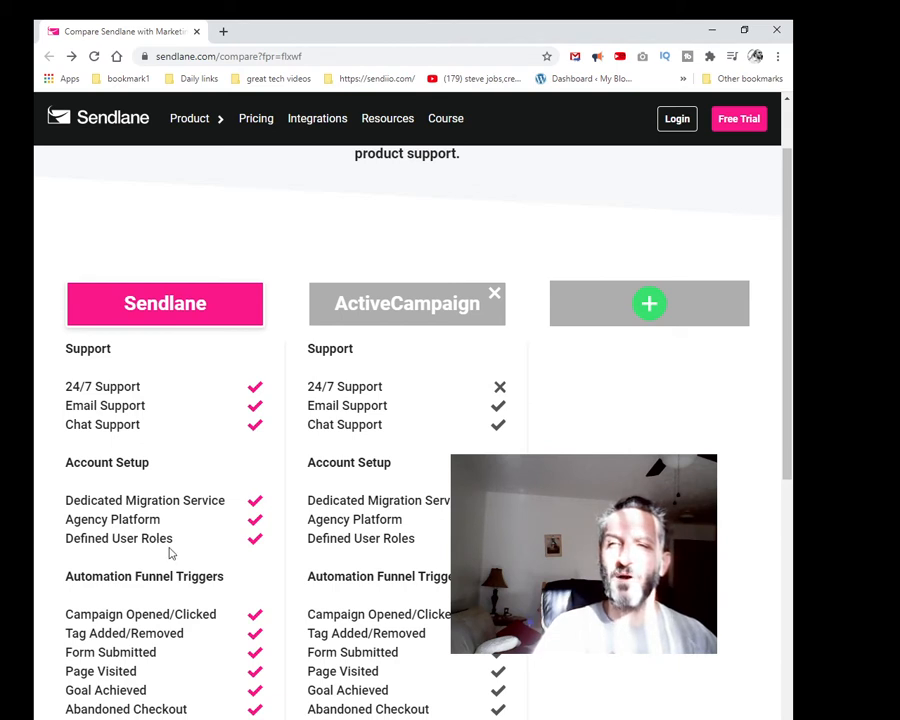
{"action": "mouse_move", "coordinate": [183, 528]}
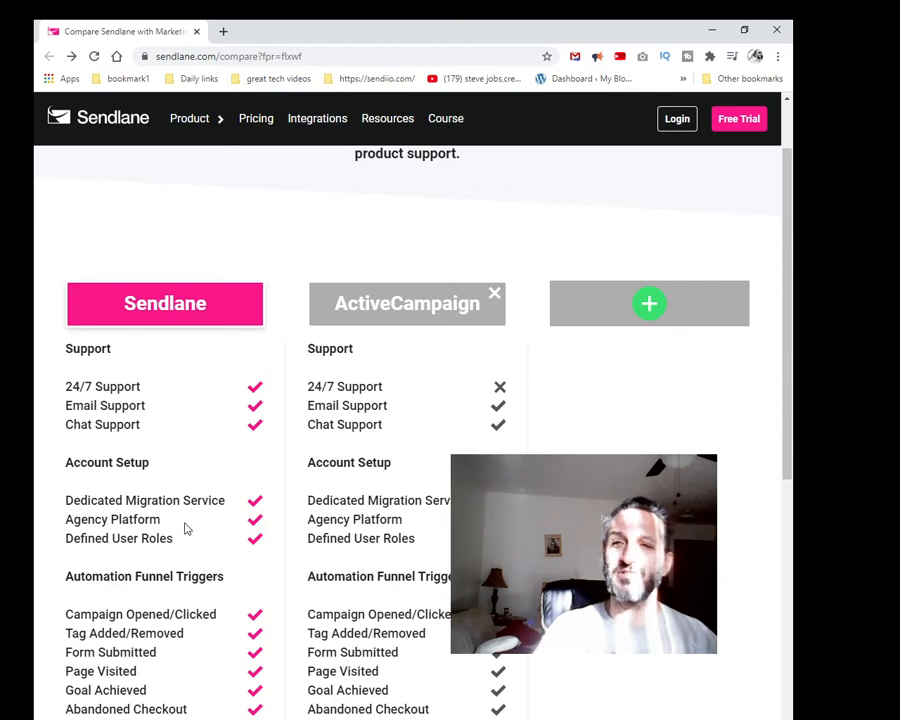
{"action": "mouse_move", "coordinate": [105, 558]}
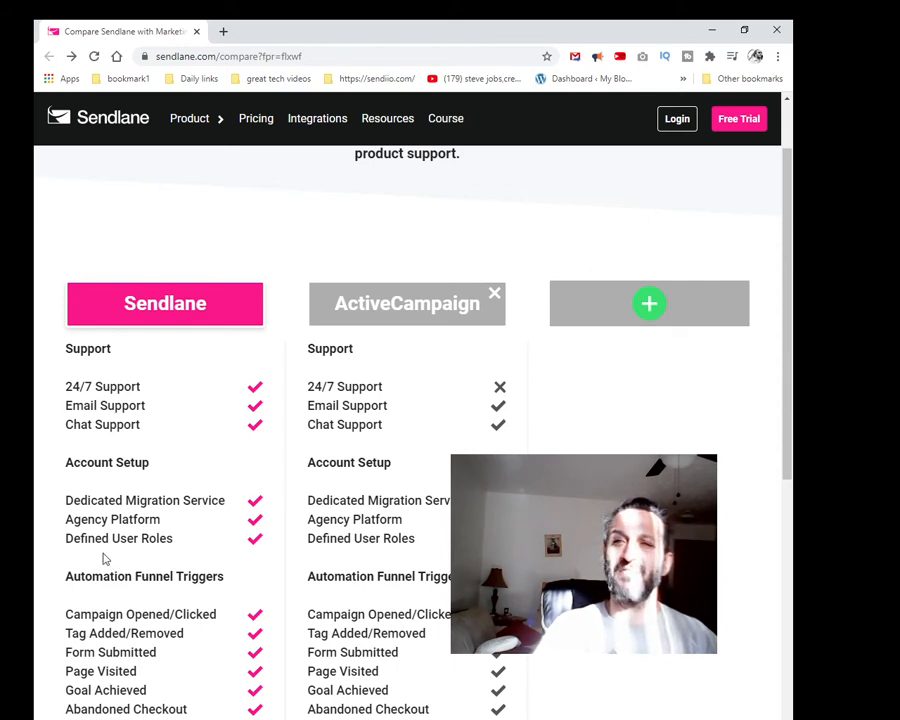
{"action": "mouse_move", "coordinate": [93, 614]}
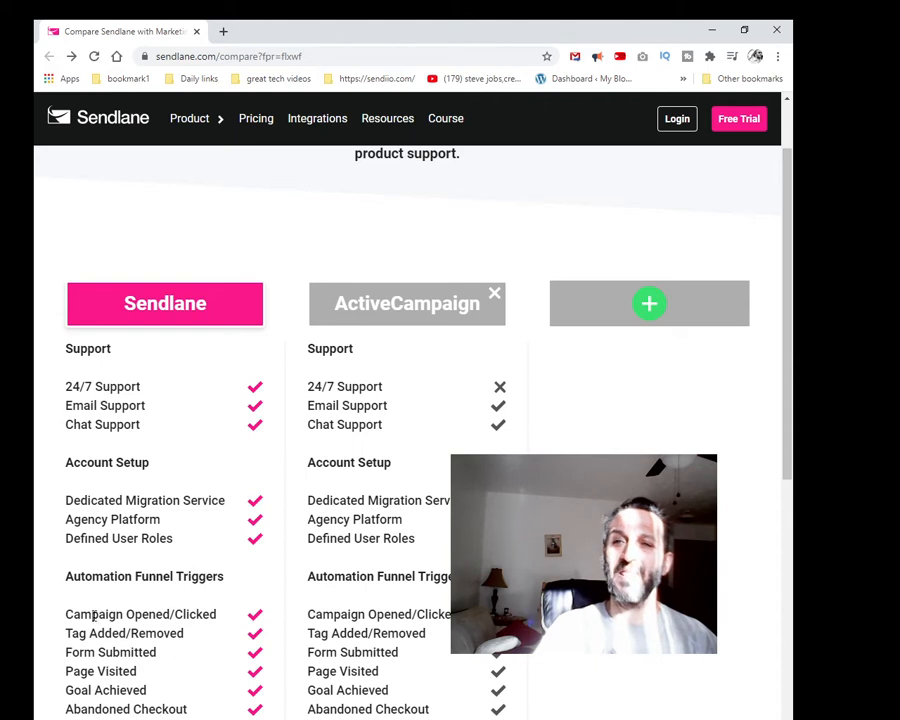
{"action": "mouse_move", "coordinate": [105, 600]}
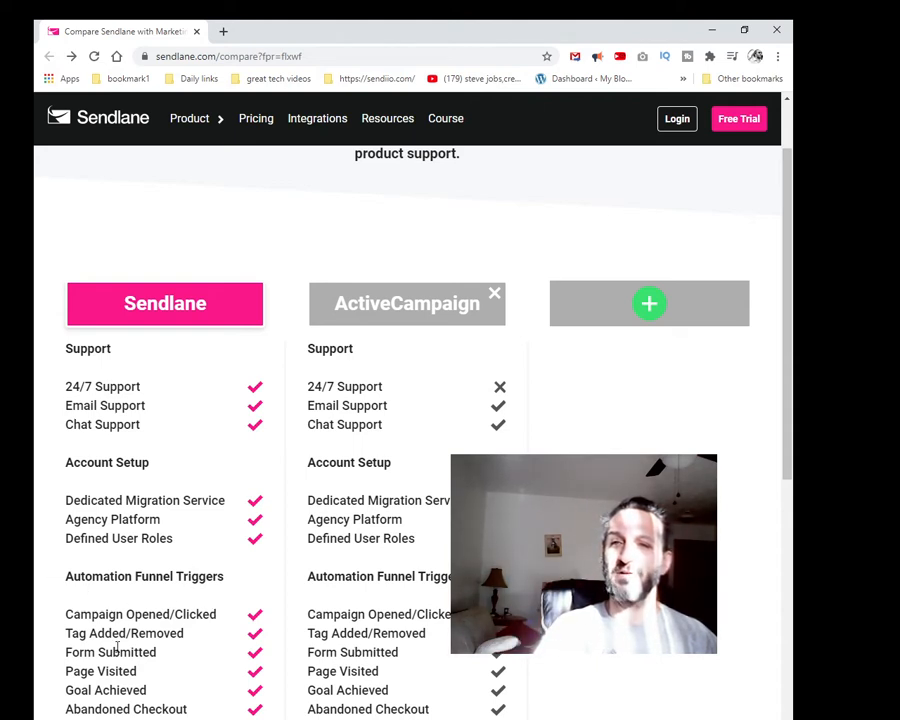
{"action": "mouse_move", "coordinate": [197, 637]}
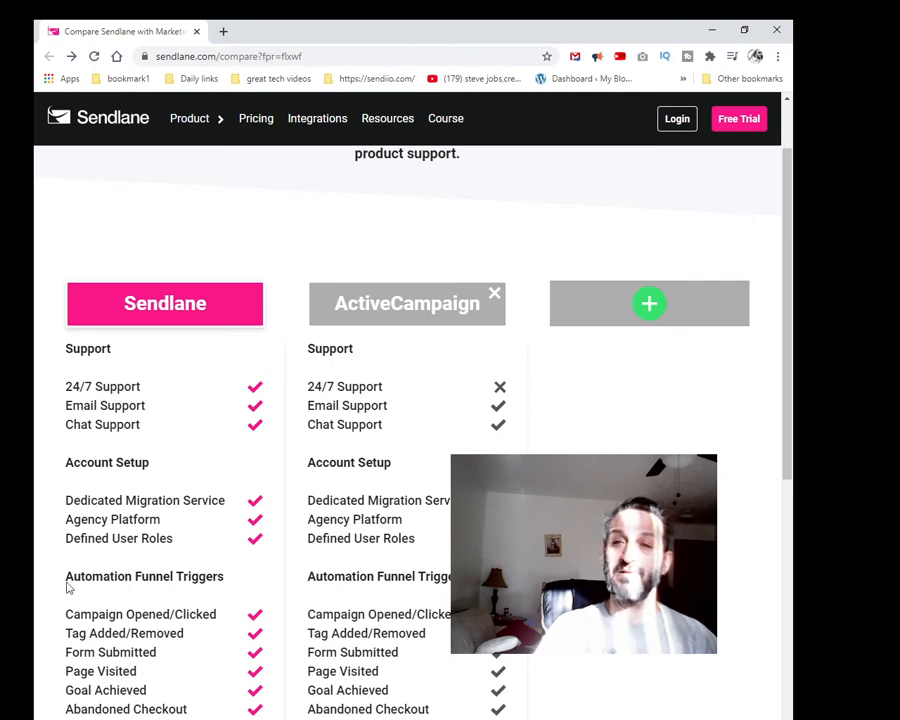
{"action": "mouse_move", "coordinate": [303, 623]}
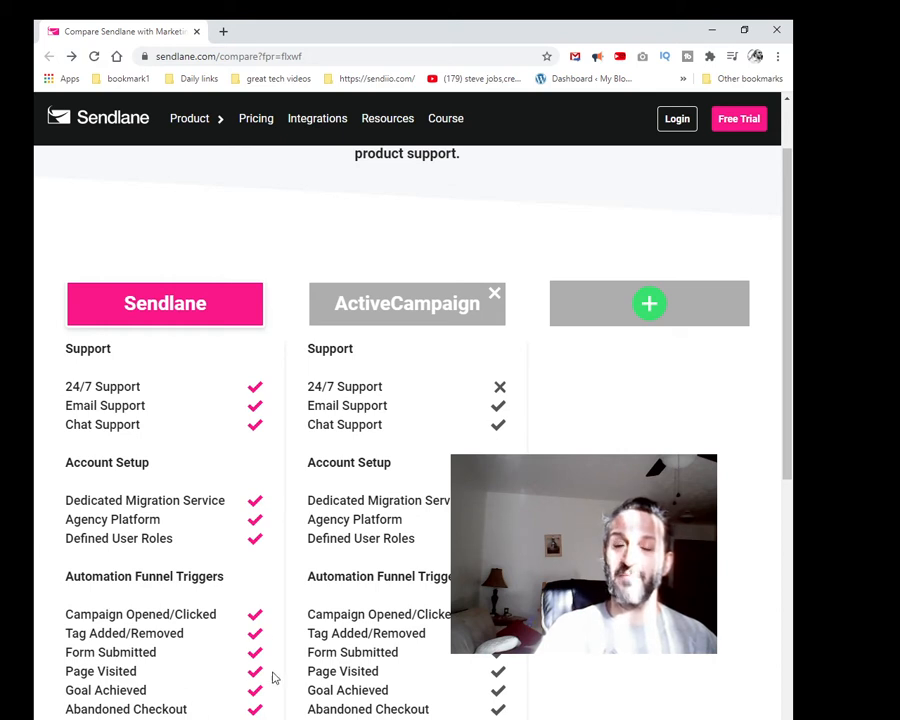
{"action": "mouse_move", "coordinate": [216, 684]}
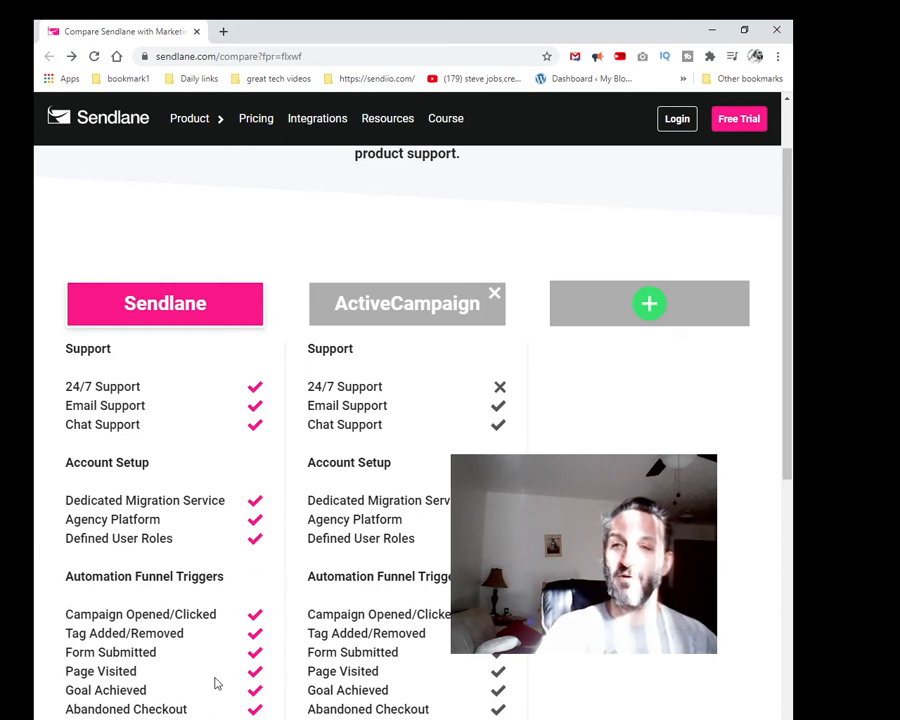
{"action": "scroll", "scroll_direction": "down", "scroll_amount": 3}
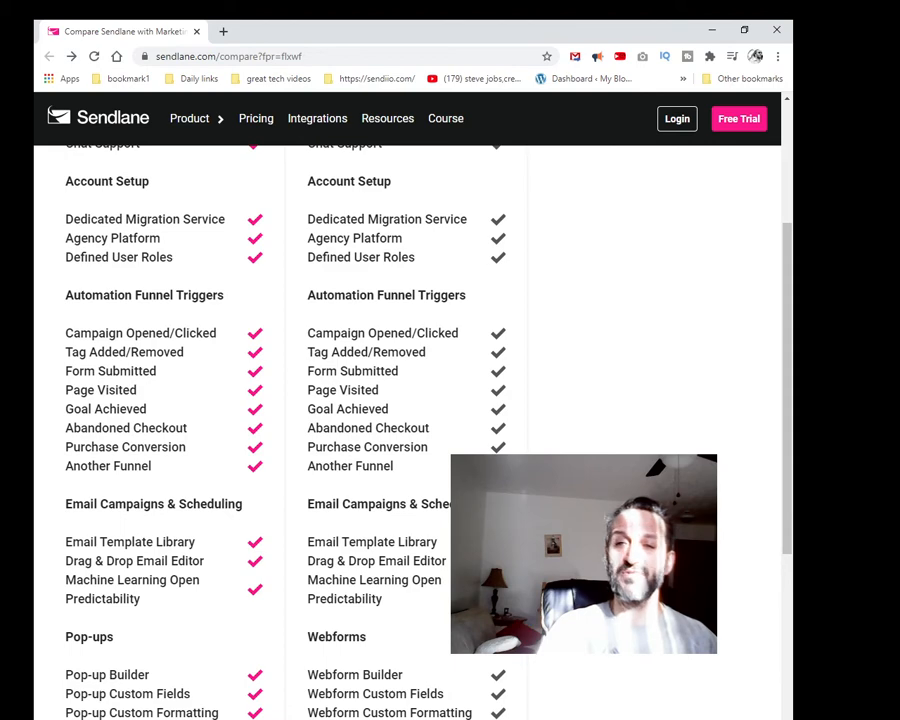
Scroll the Sendlane vs ActiveCampaign table down to the Segmentation and Reporting rows
{"action": "scroll", "scroll_direction": "down", "scroll_amount": 3}
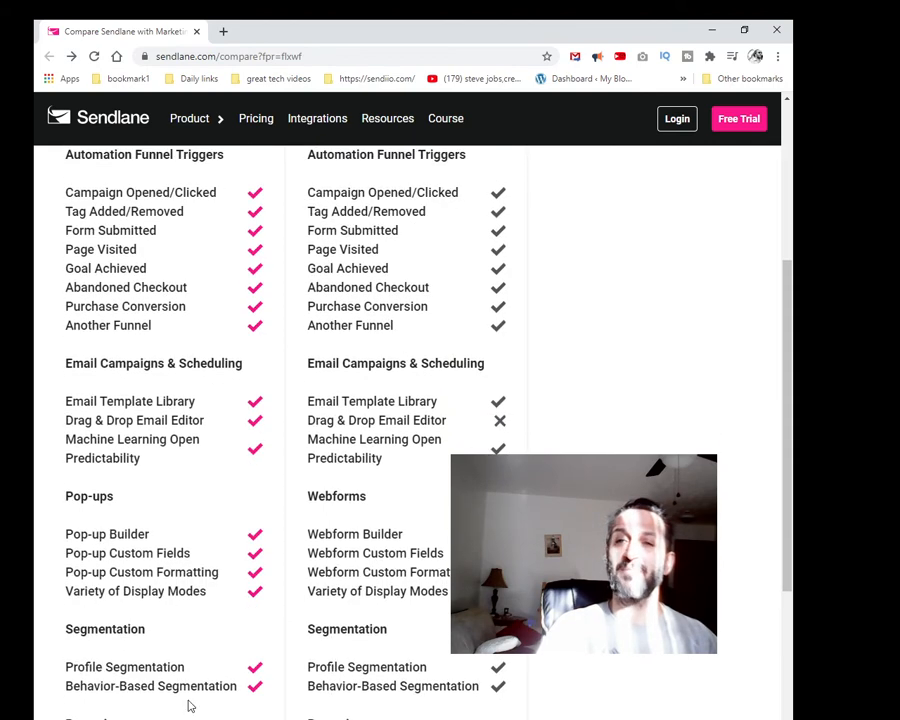
{"action": "scroll", "scroll_direction": "down", "scroll_amount": 3}
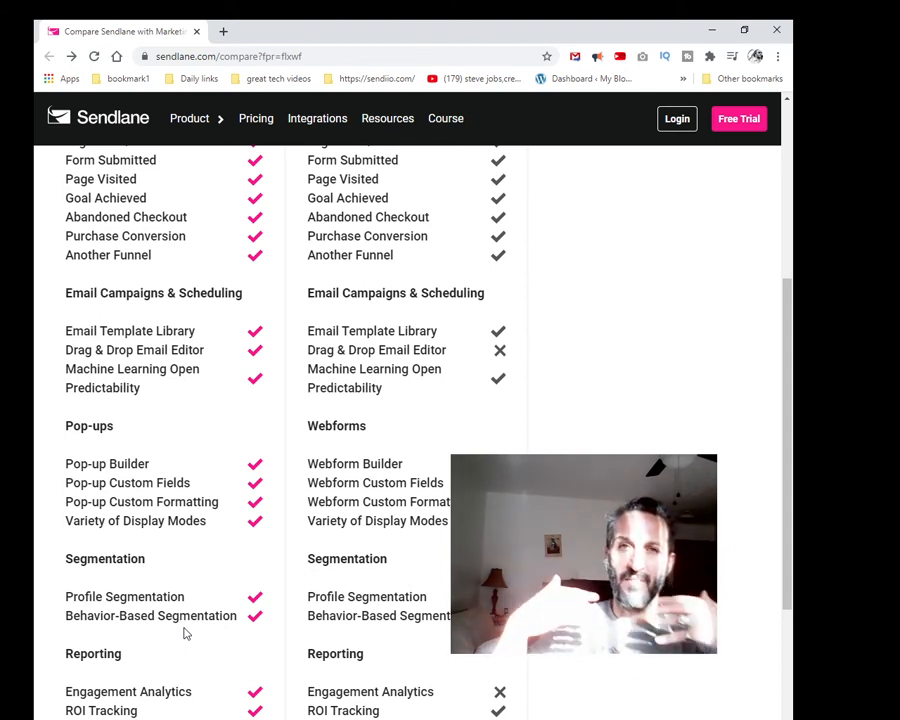
{"action": "mouse_move", "coordinate": [204, 663]}
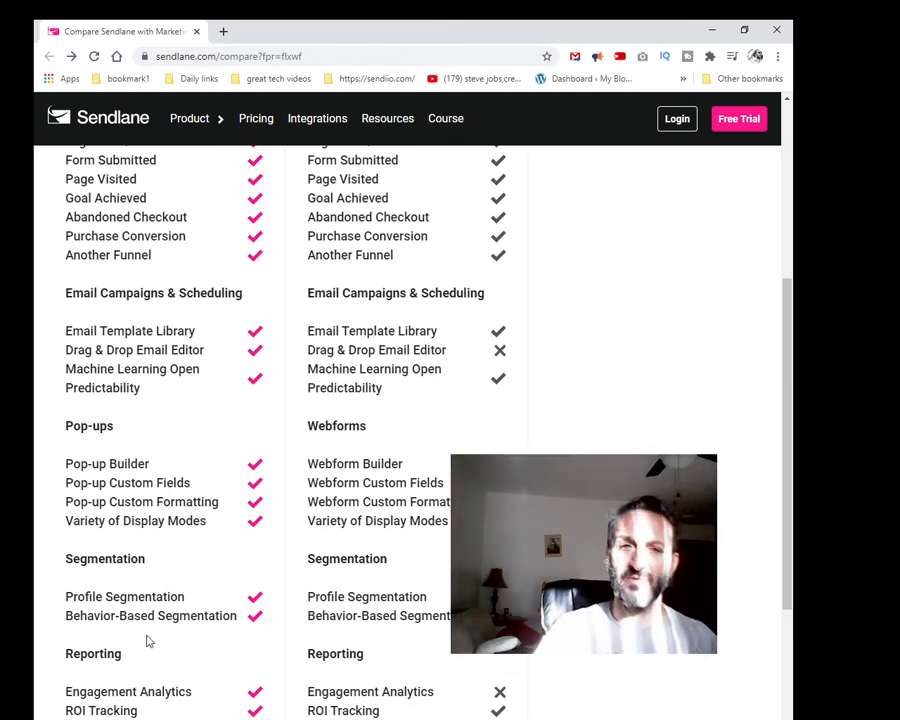
{"action": "mouse_move", "coordinate": [160, 638]}
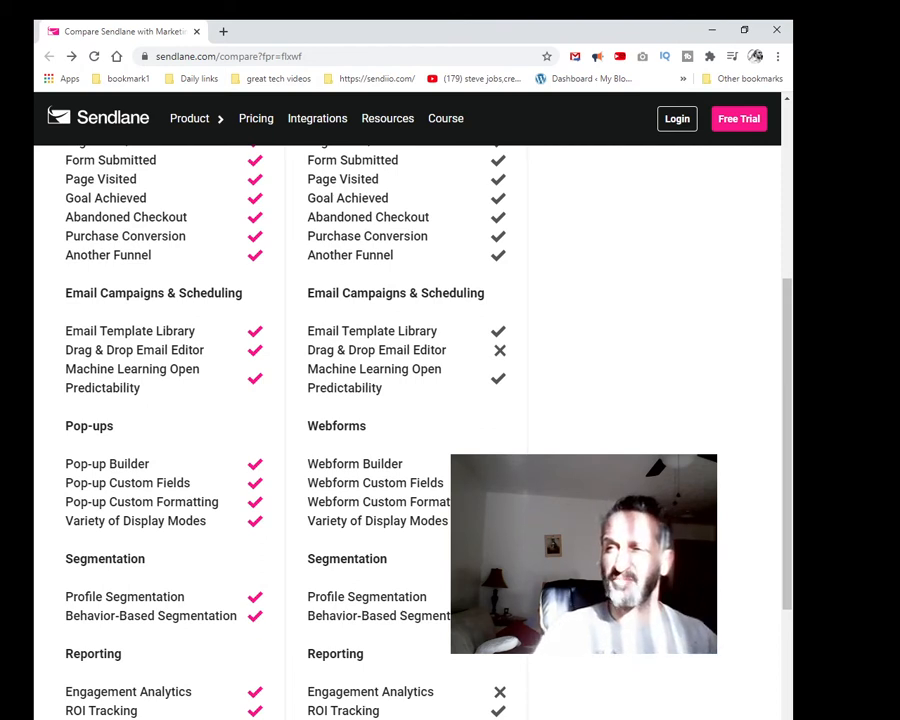
Scroll past 'Who Wins' and the feature blurbs to 'Trusted by over 5,000 eCommerce brands'
{"action": "scroll", "scroll_direction": "down", "scroll_amount": 3}
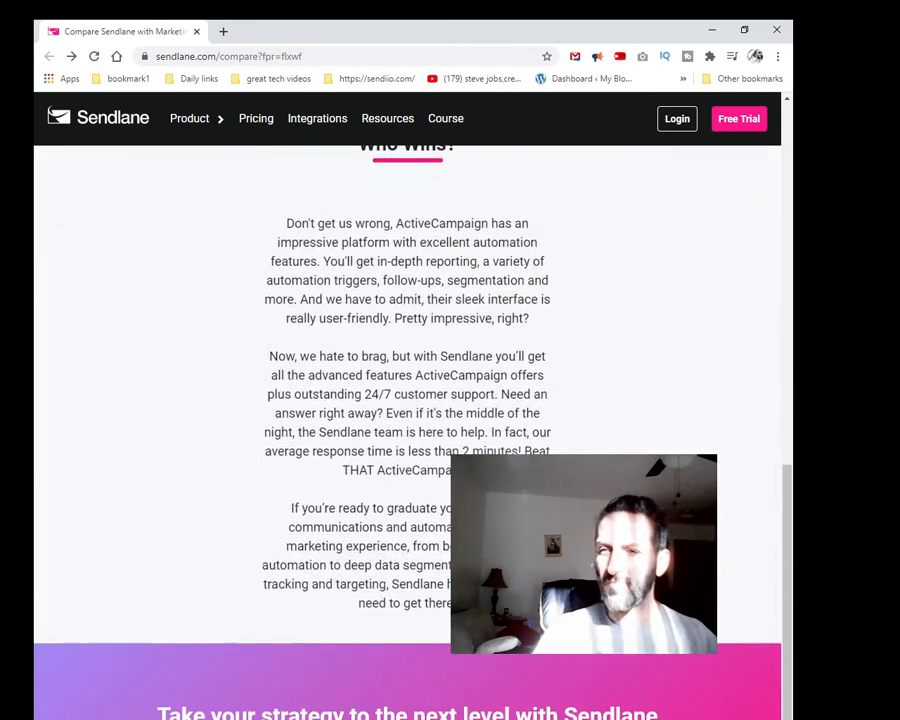
{"action": "scroll", "scroll_direction": "down", "scroll_amount": 3}
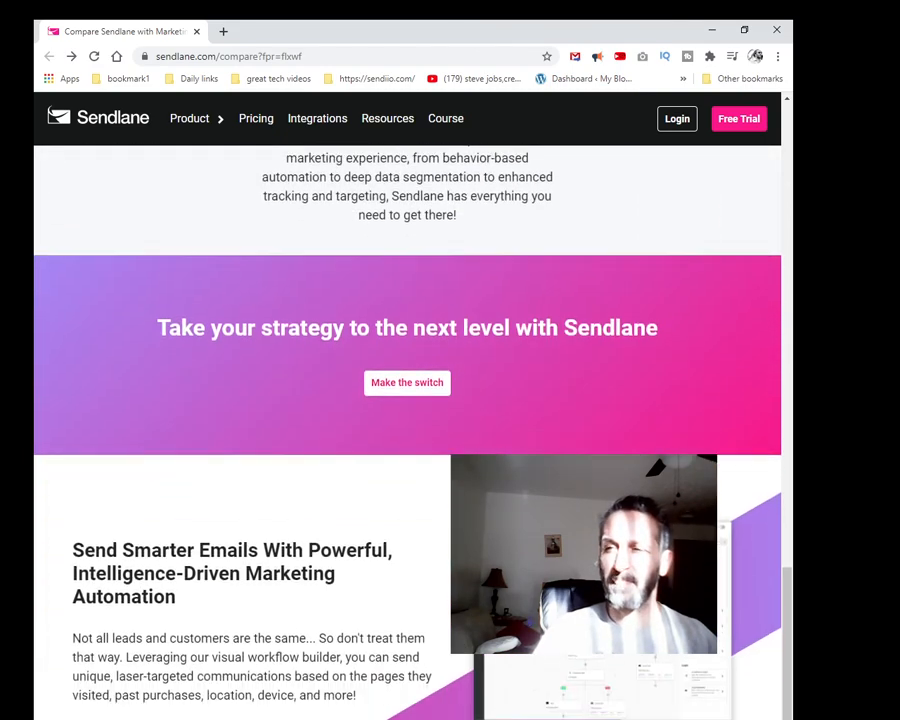
{"action": "scroll", "scroll_direction": "down", "scroll_amount": 3}
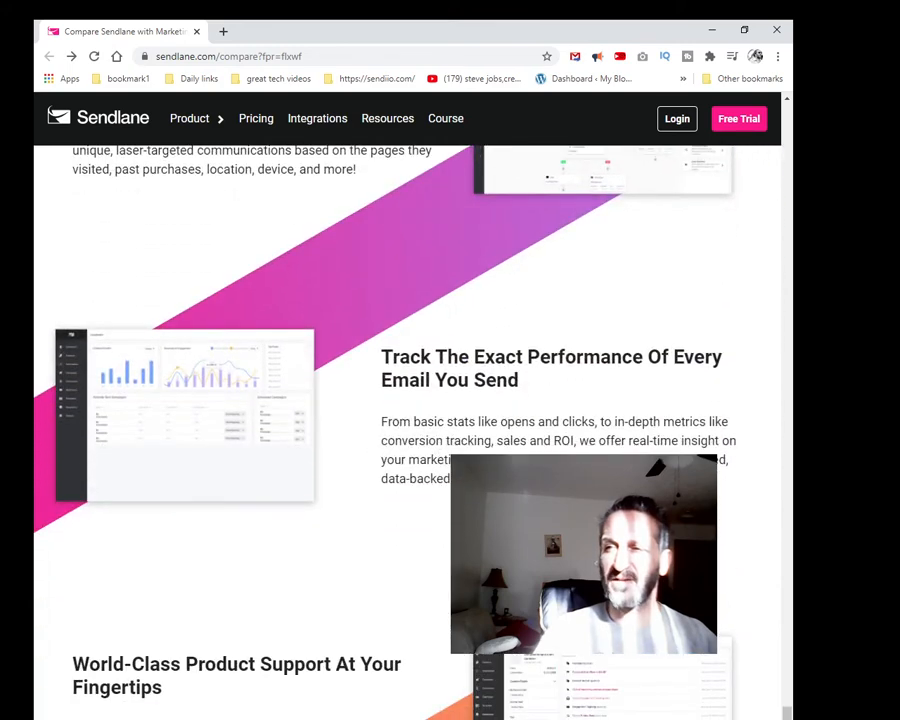
{"action": "scroll", "scroll_direction": "down", "scroll_amount": 3}
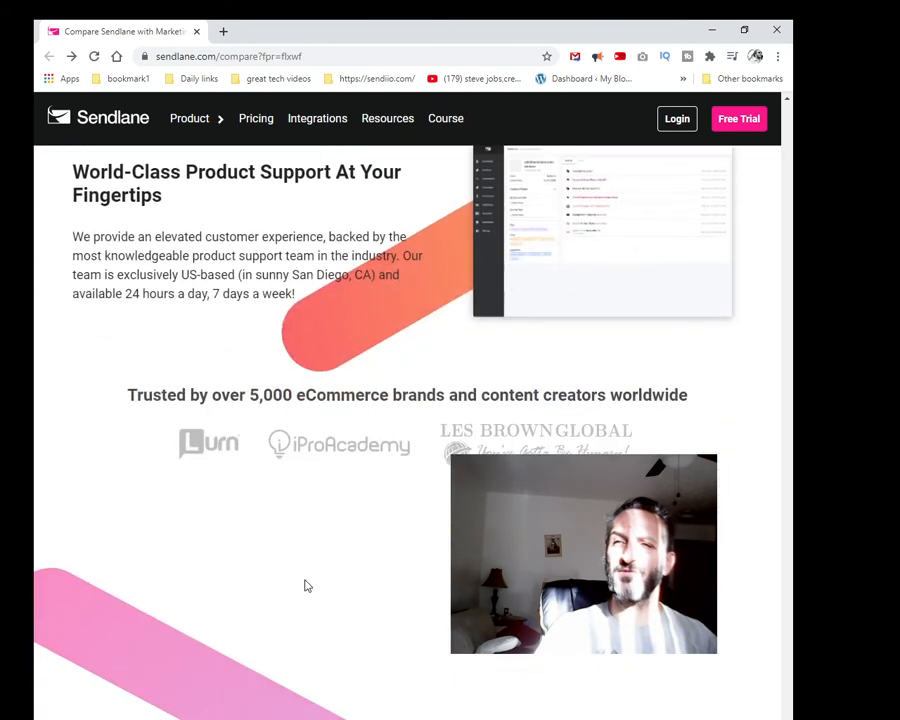
{"action": "scroll", "scroll_direction": "down", "scroll_amount": 3}
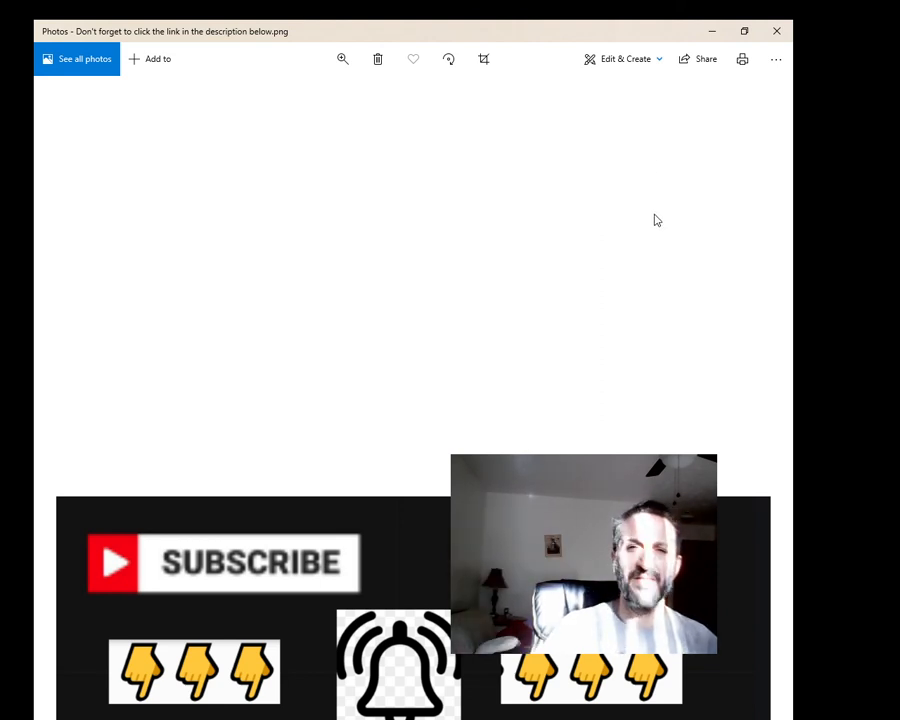
{"action": "mouse_move", "coordinate": [336, 303]}
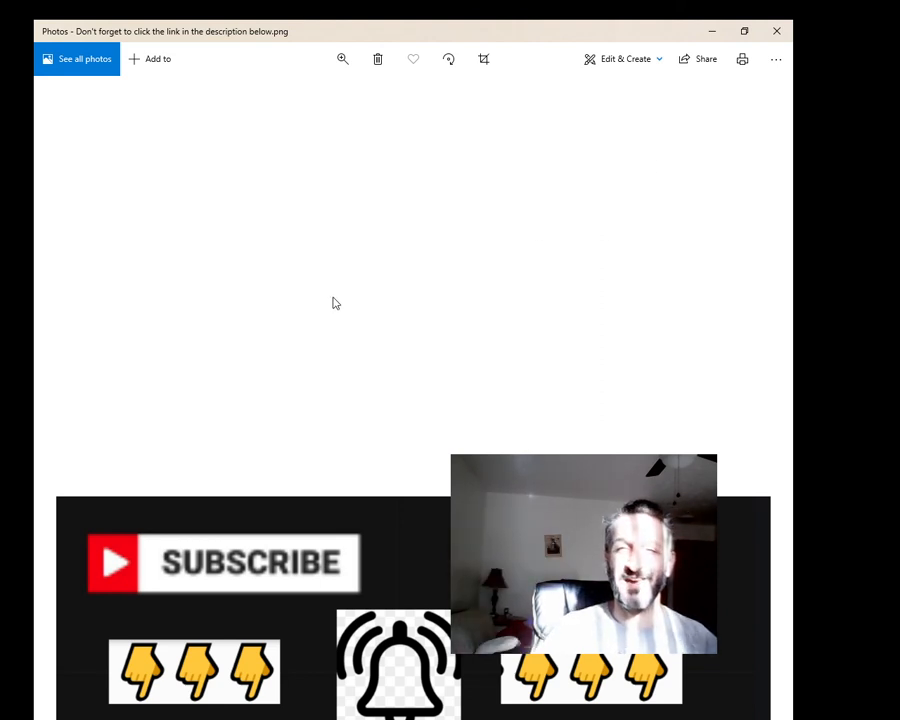